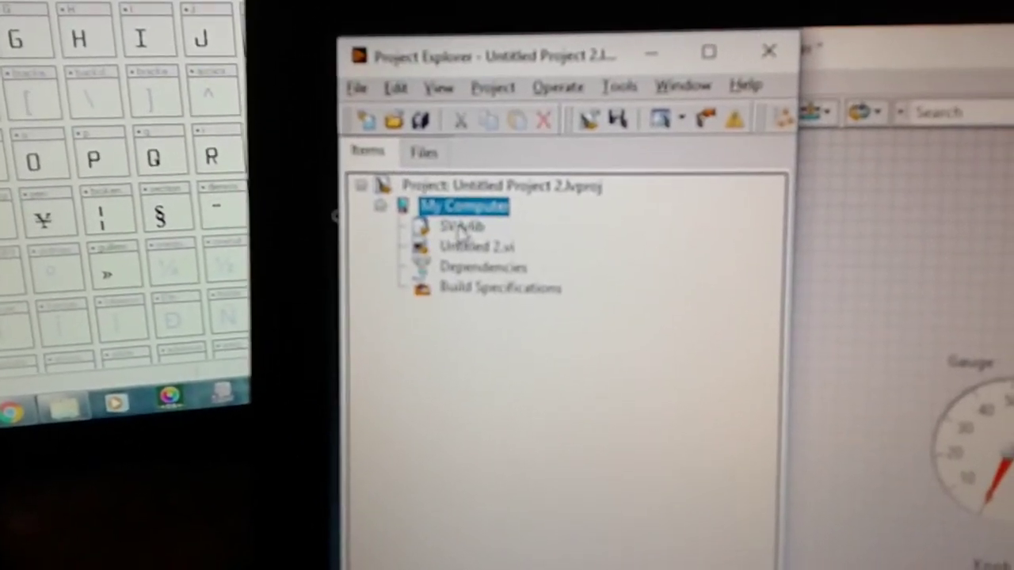
Bring up the context menu on the library under My Computer to add a new item.
left_click(491, 87)
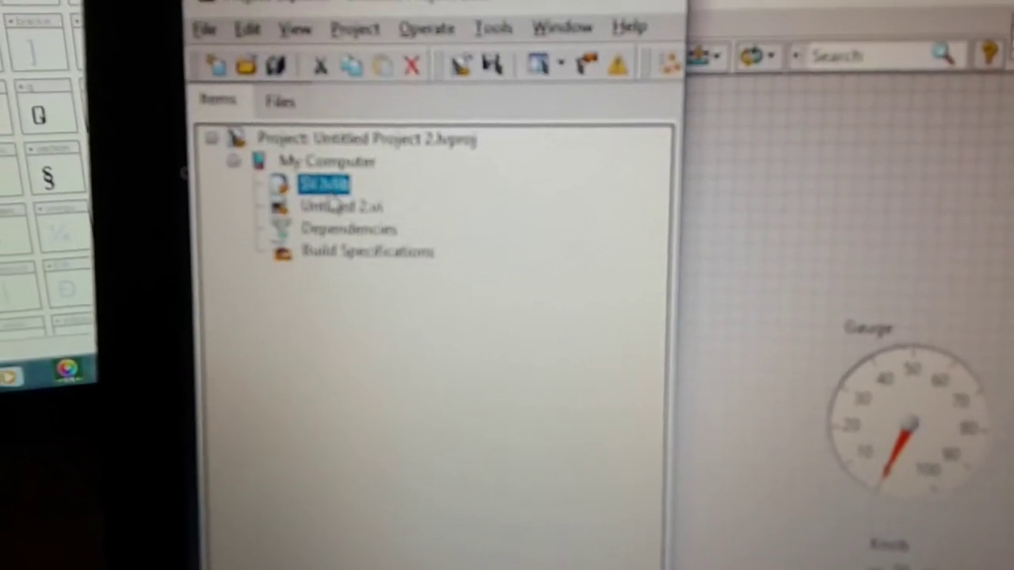
right_click(323, 184)
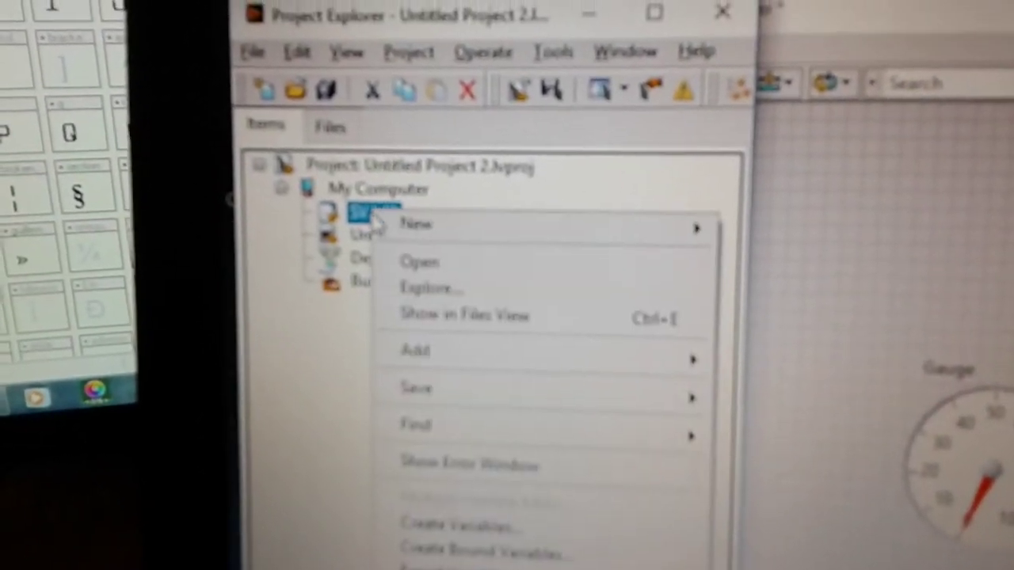
mouse_move(415, 222)
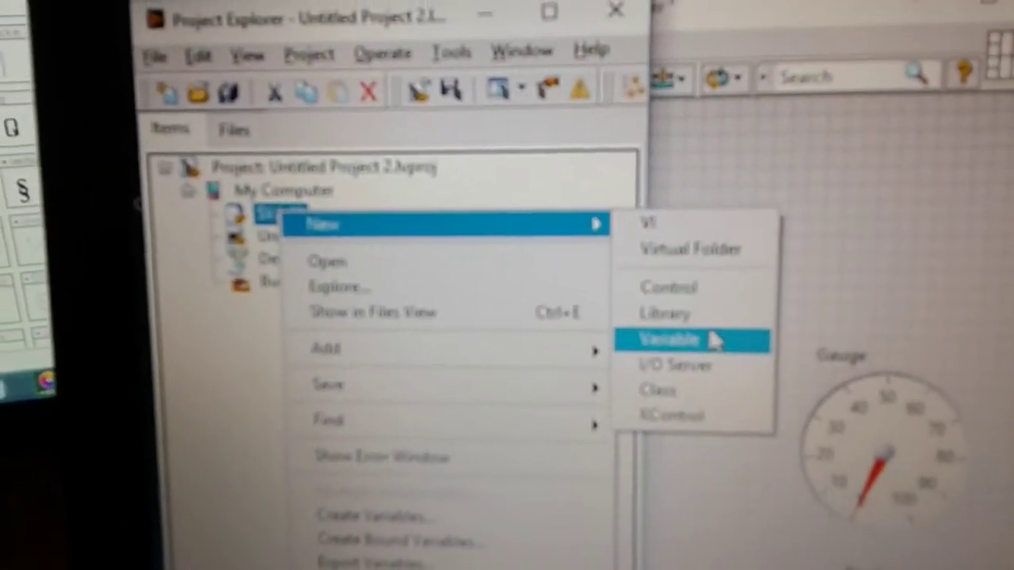
Create a network-published shared variable named knob with Int16 data type and confirm.
left_click(671, 339)
type("knob")
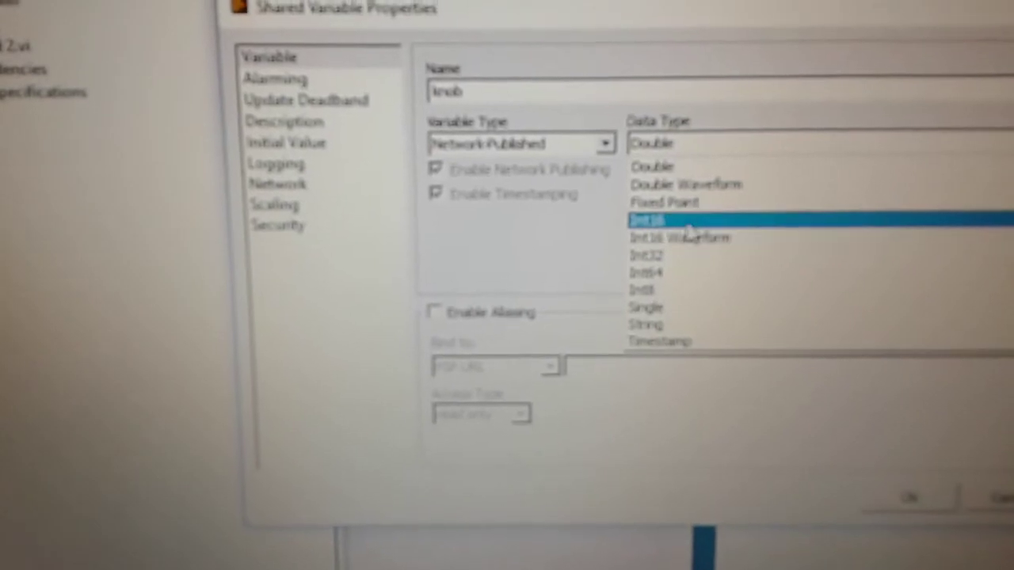
left_click(643, 219)
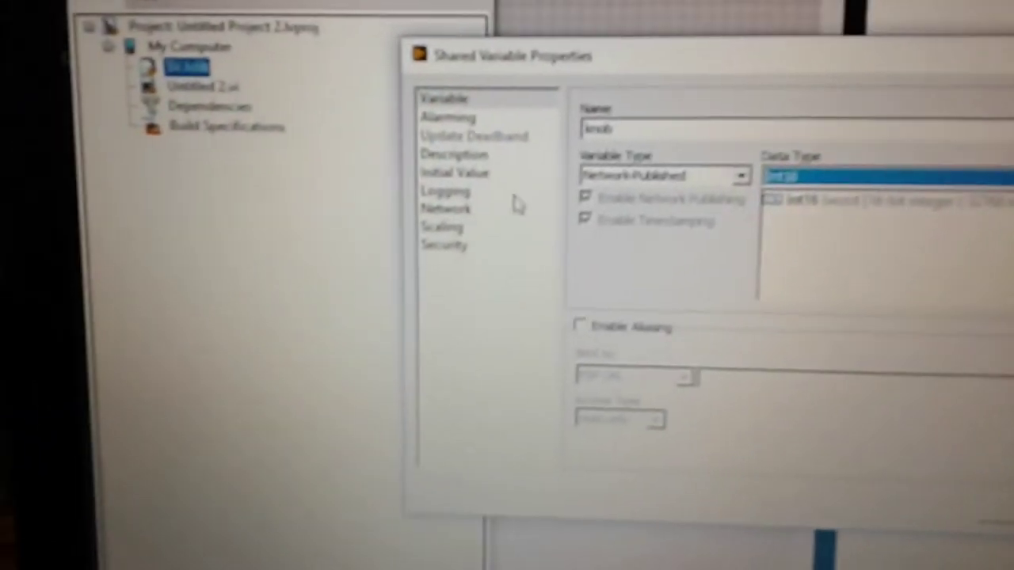
left_click(447, 209)
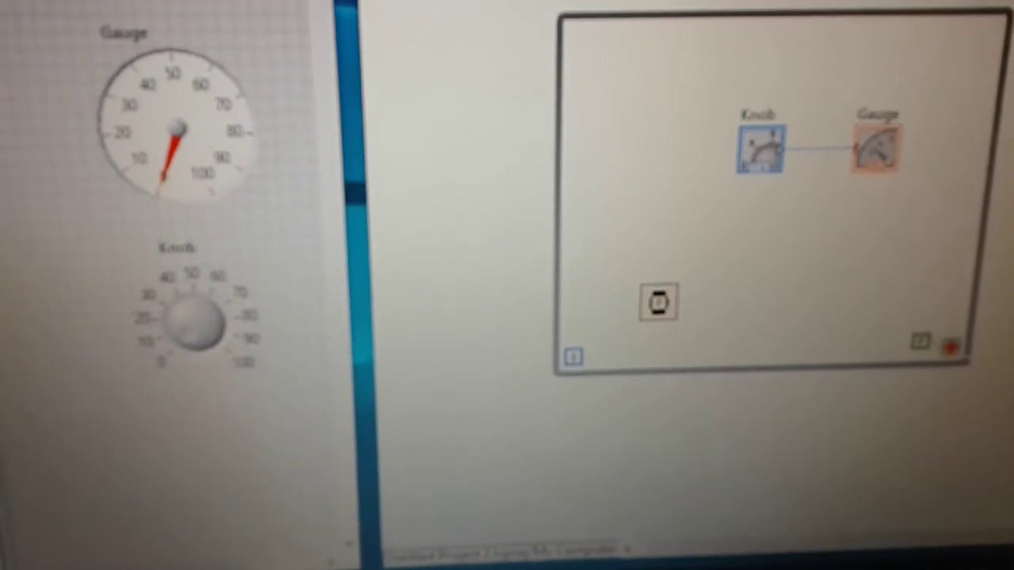
Create a 500 ms numeric constant for the Wait (ms) node in the while loop.
right_click(657, 304)
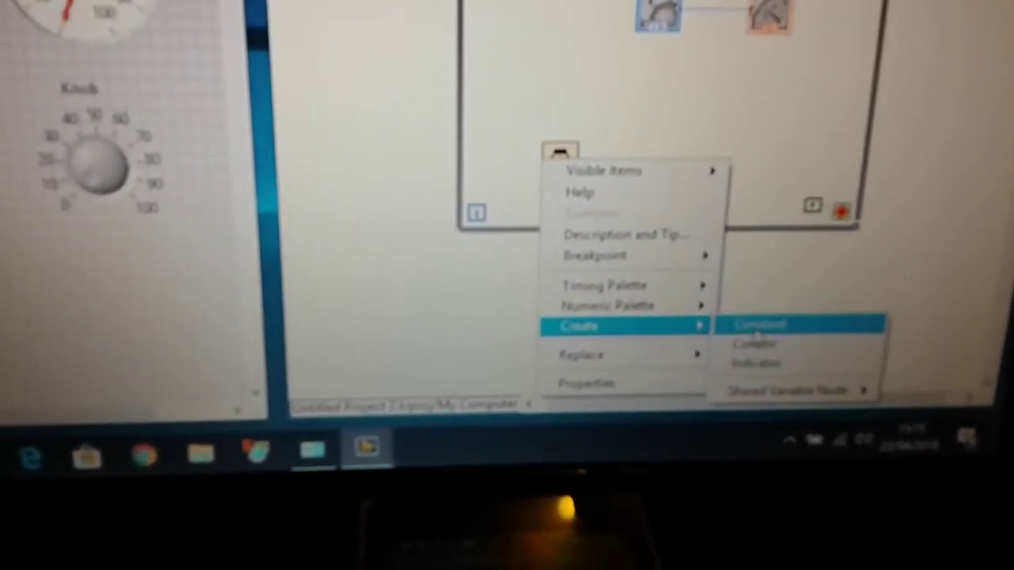
left_click(757, 323)
type("500")
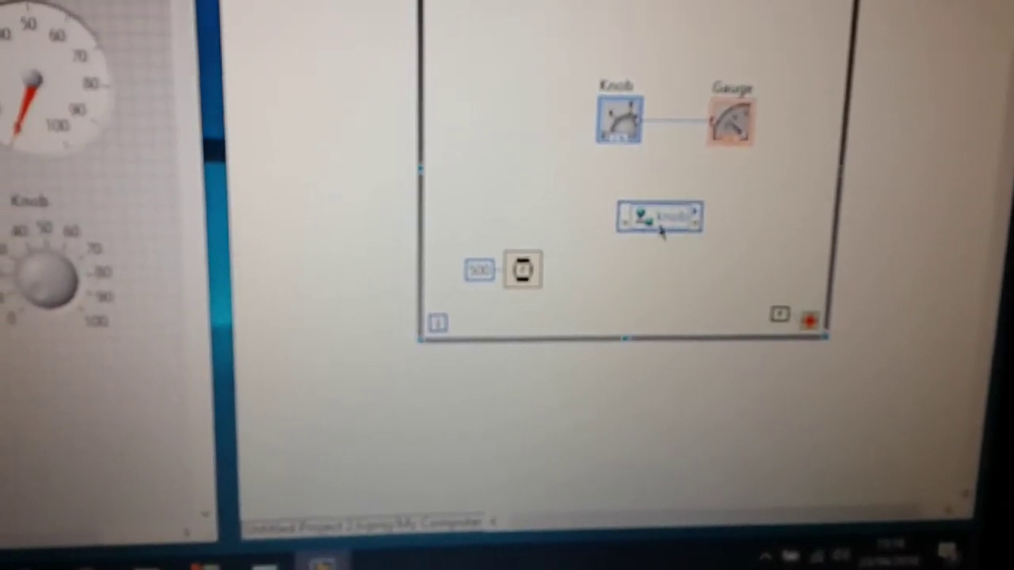
Bring up the knob shared variable node's options to reach its access mode.
right_click(659, 215)
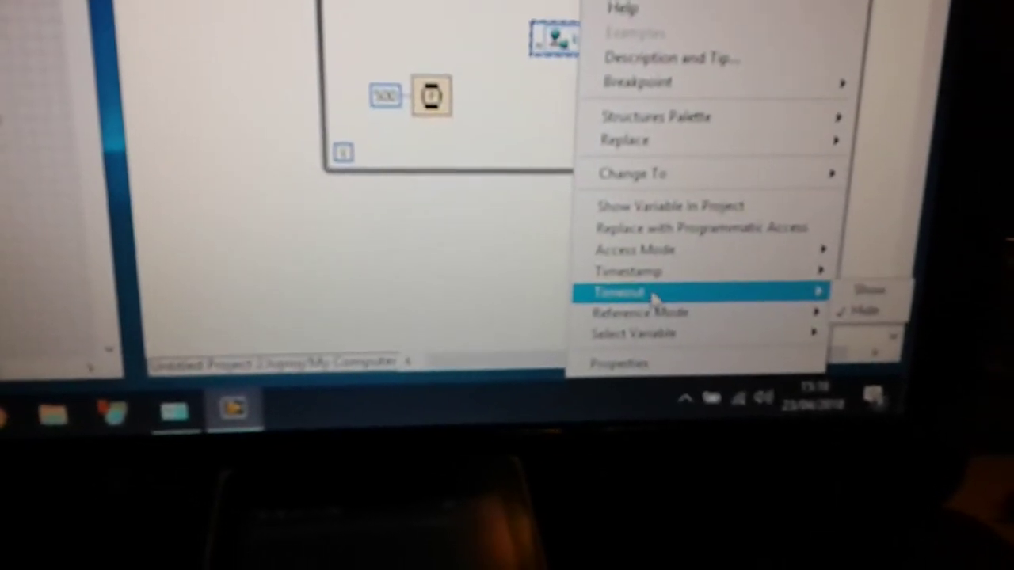
mouse_move(641, 247)
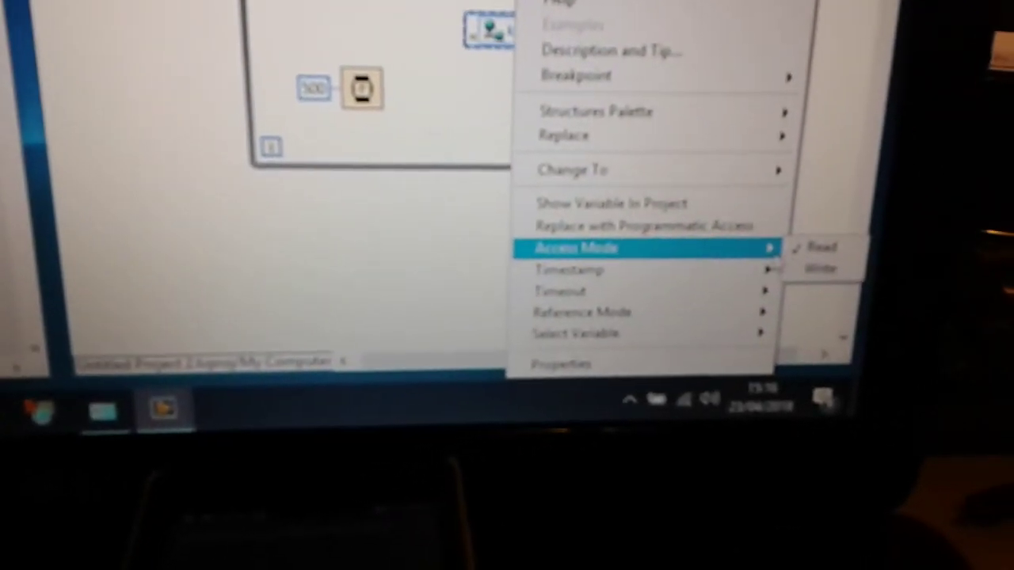